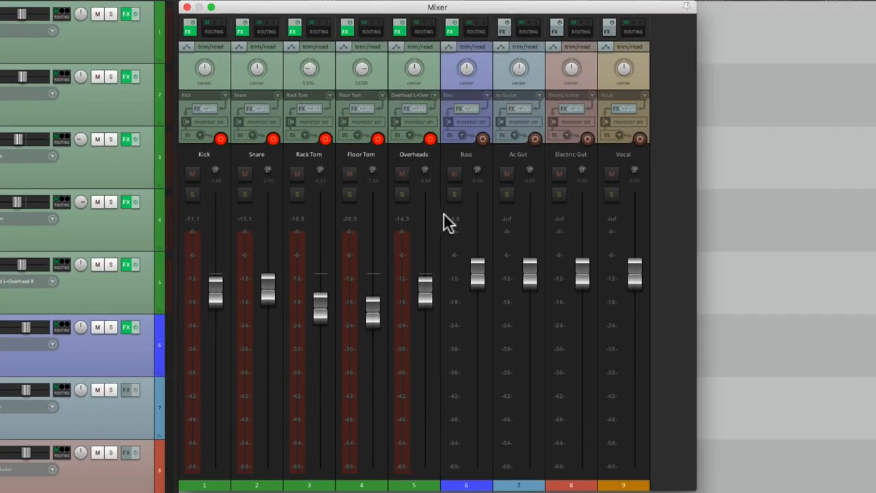
pyautogui.moveTo(481, 141)
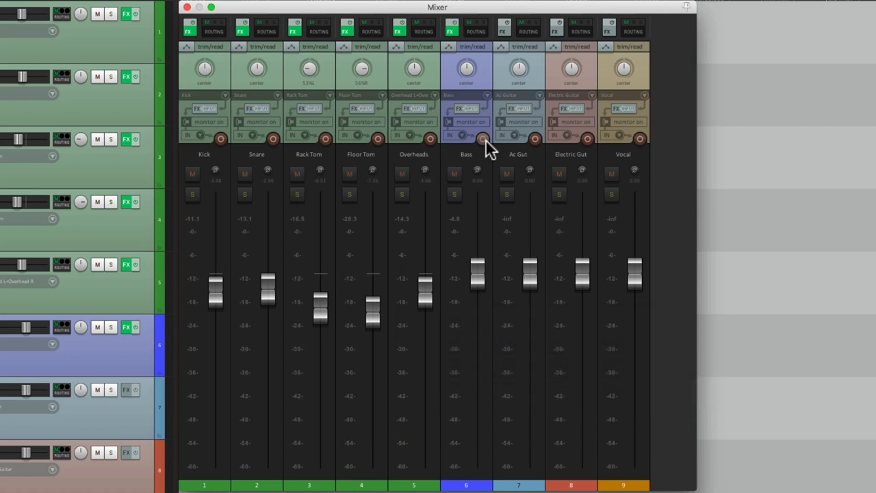
pyautogui.moveTo(482, 139)
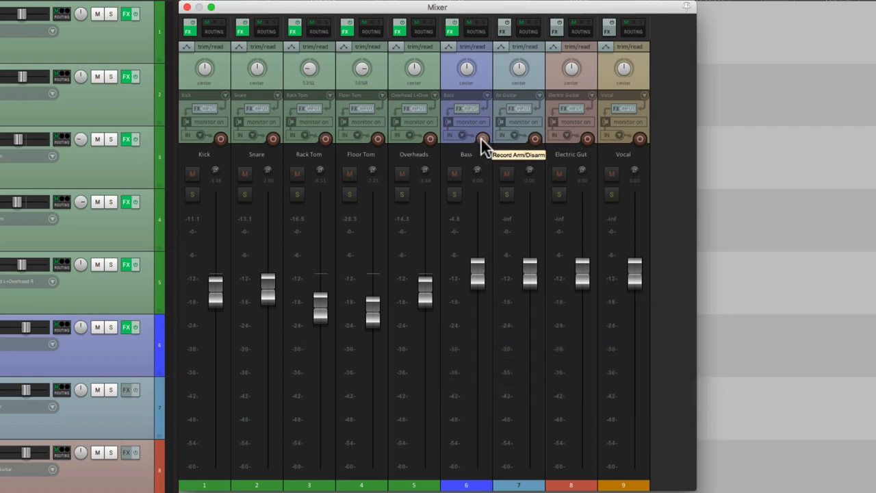
# Step: Arm the Bass track for recording in the mixer
pyautogui.click(482, 140)
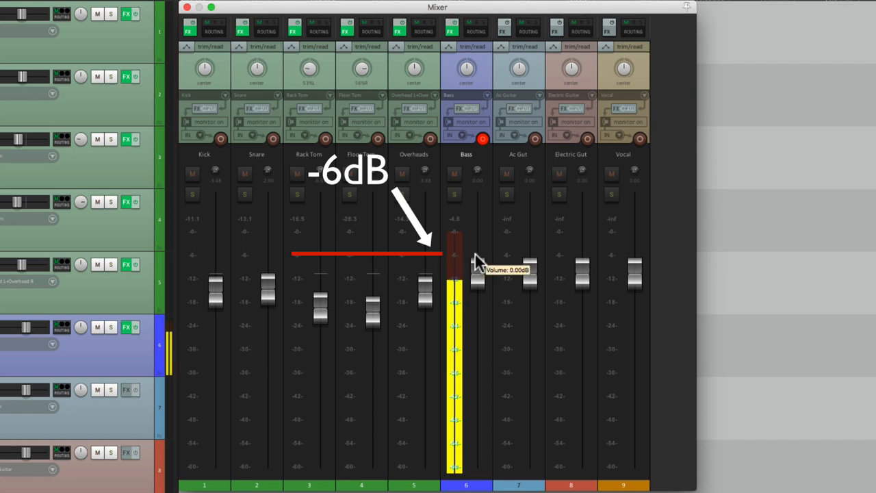
# Step: Lower the Bass fader slightly and insert Cockos ReaComp on the Bass track
pyautogui.moveTo(477, 263); pyautogui.dragTo(475, 304)
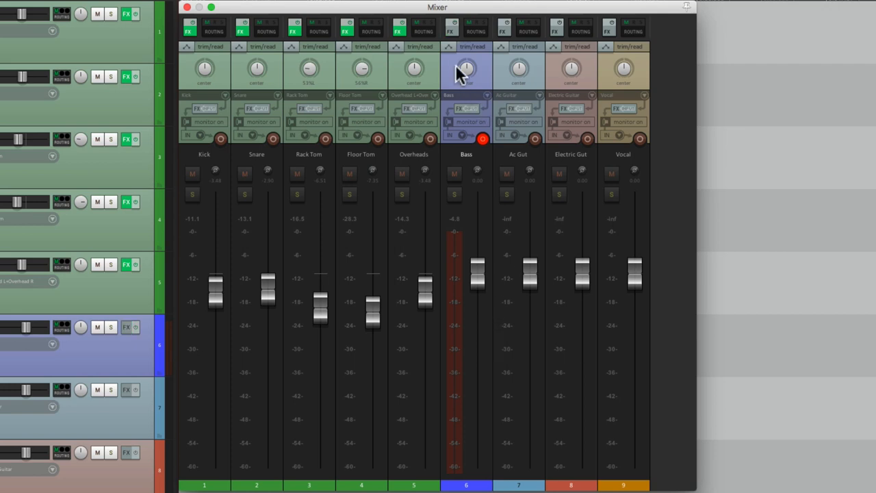
pyautogui.click(468, 76)
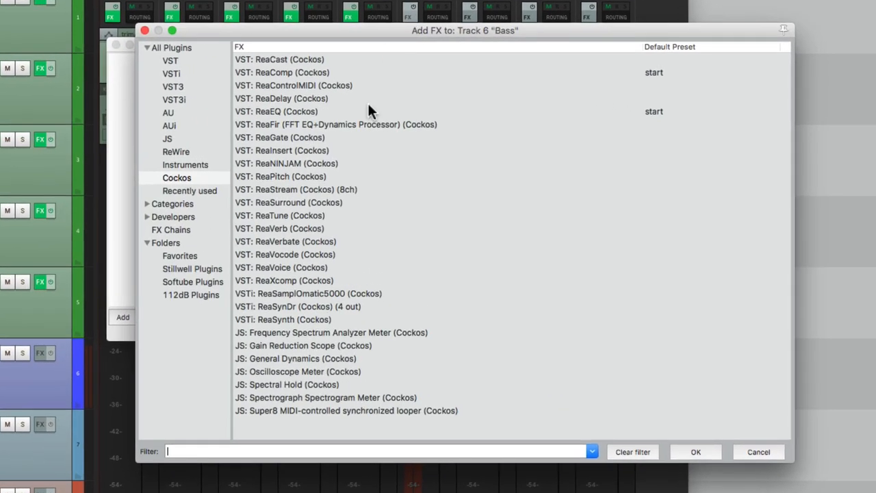
pyautogui.click(282, 71)
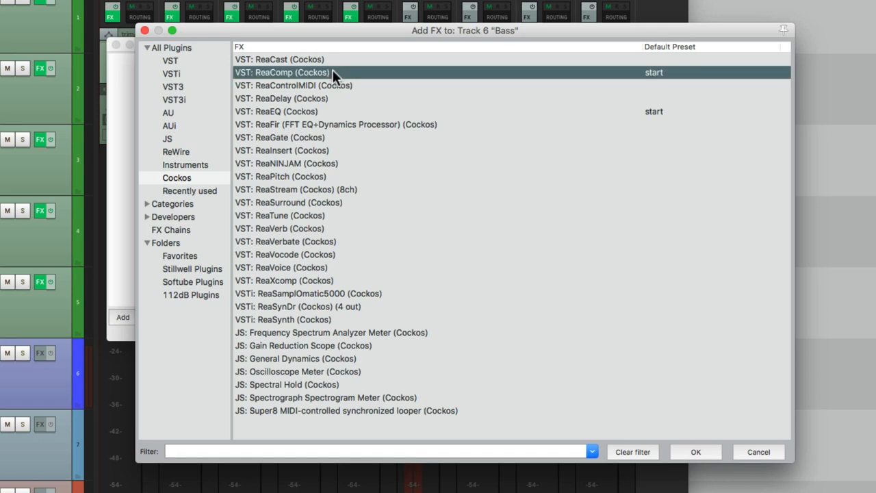
pyautogui.doubleClick(282, 71)
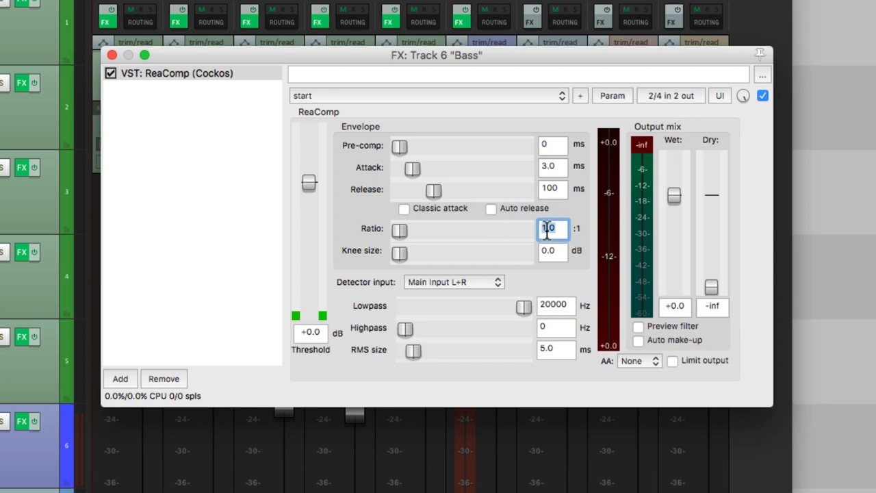
# Step: Set ReaComp to a 4:1 ratio and lower its threshold to about -21 dB
pyautogui.write('4')
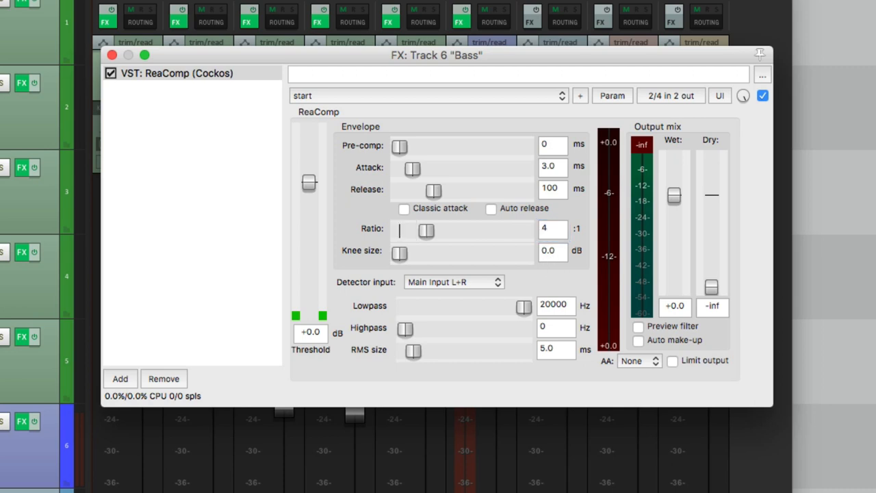
pyautogui.moveTo(307, 189)
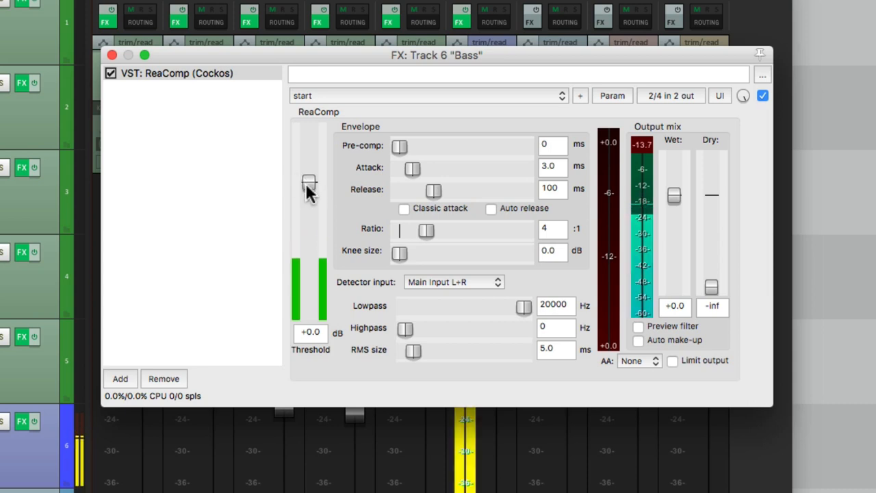
pyautogui.moveTo(309, 181); pyautogui.dragTo(309, 235)
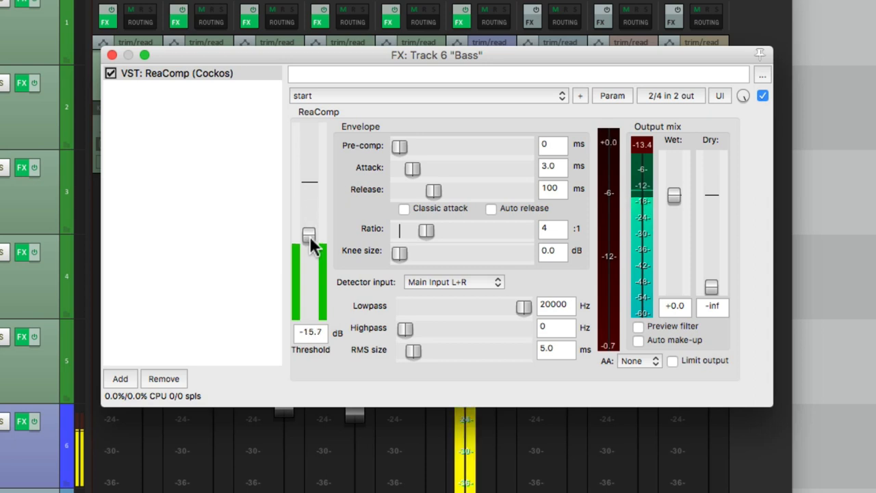
pyautogui.moveTo(308, 235); pyautogui.dragTo(308, 254)
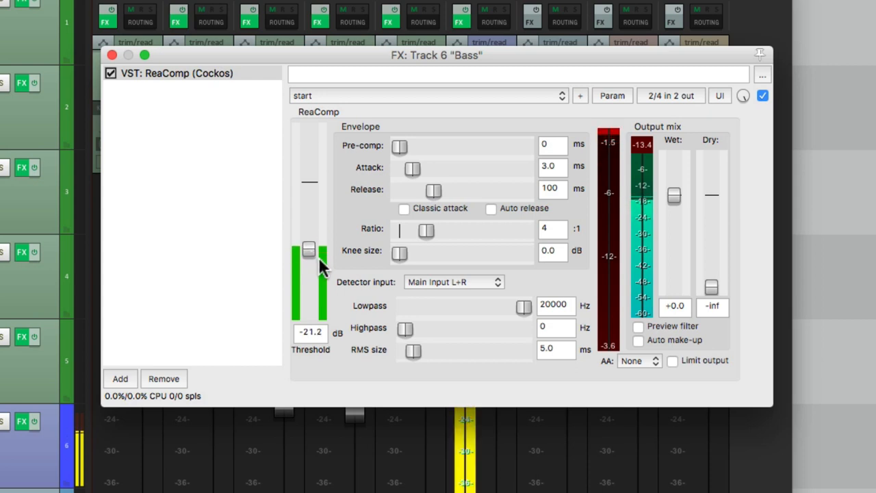
pyautogui.moveTo(309, 249); pyautogui.dragTo(309, 245)
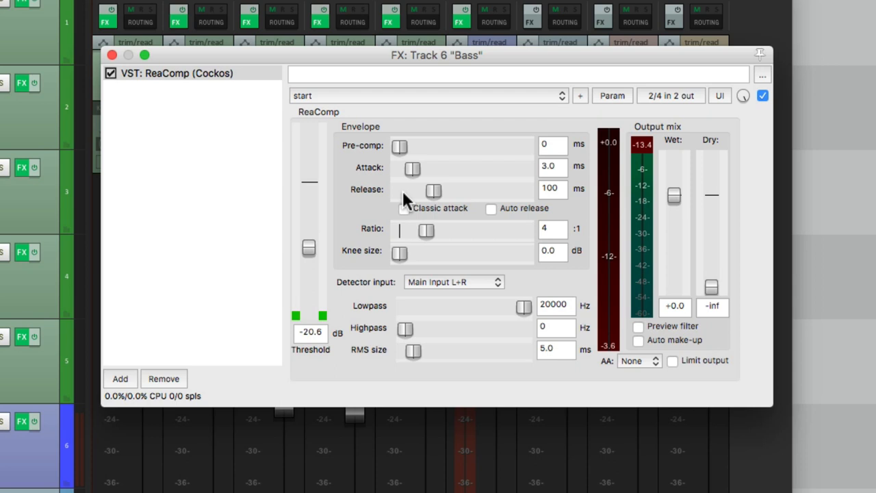
# Step: Fine-tune the ReaComp attack to a few milliseconds and nudge the threshold to about -20.6 dB
pyautogui.moveTo(413, 169); pyautogui.dragTo(399, 169)
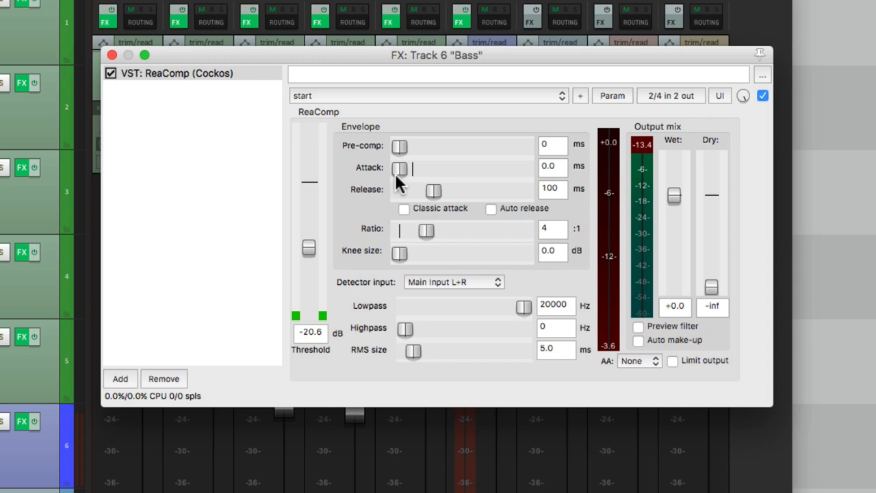
pyautogui.moveTo(400, 169); pyautogui.dragTo(419, 169)
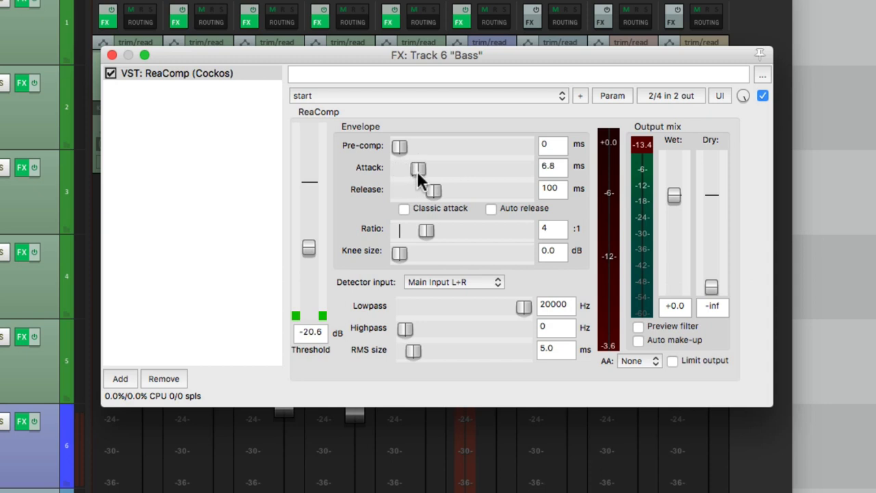
pyautogui.moveTo(411, 203)
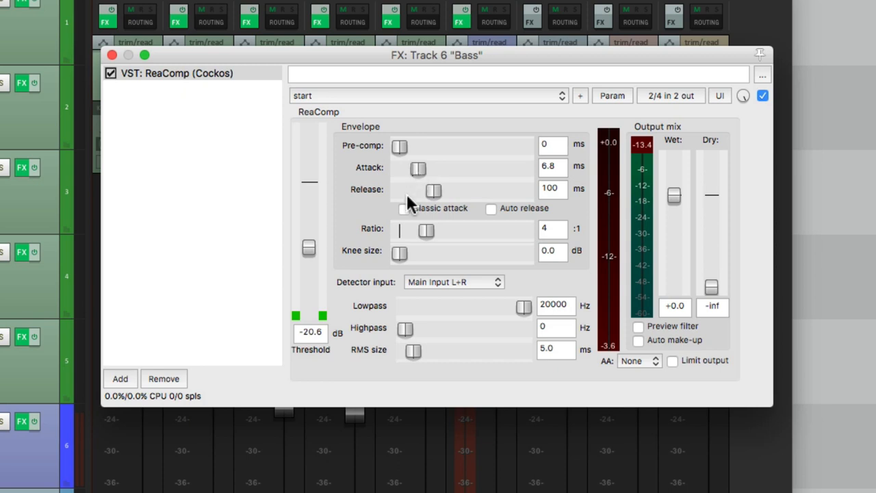
pyautogui.moveTo(435, 212)
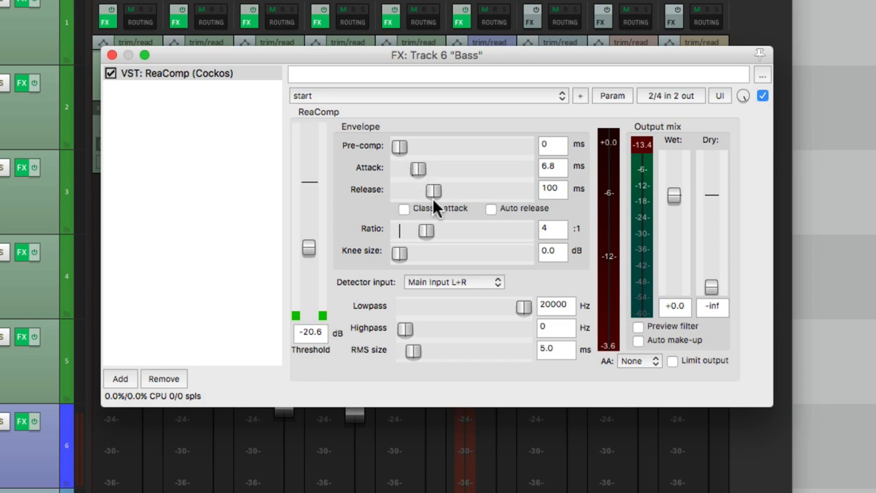
pyautogui.moveTo(430, 194)
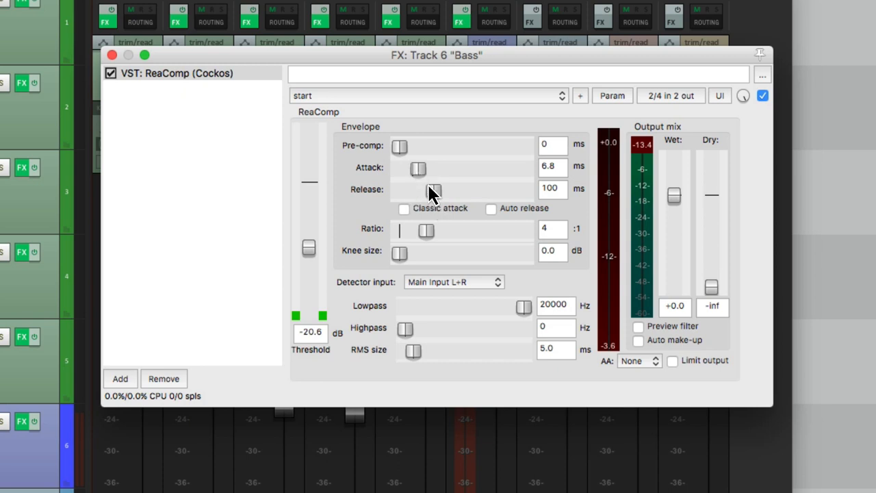
pyautogui.moveTo(418, 169); pyautogui.dragTo(417, 170)
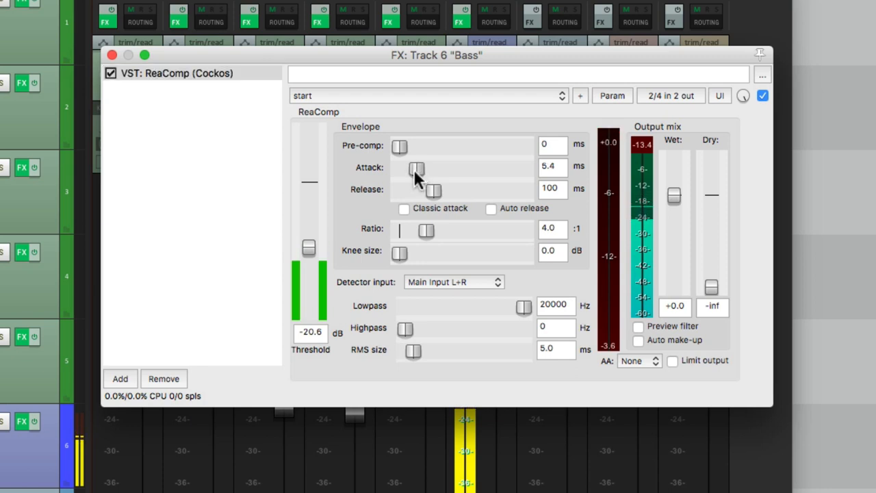
pyautogui.moveTo(416, 170); pyautogui.dragTo(410, 170)
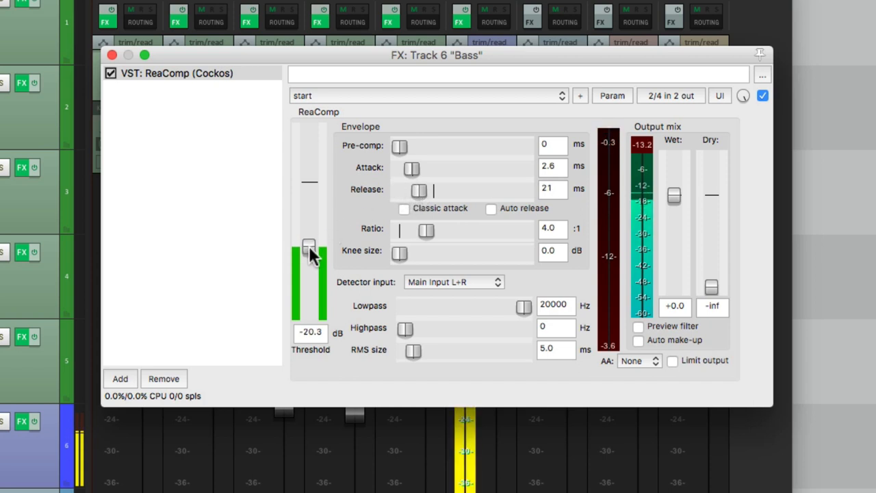
pyautogui.moveTo(309, 247); pyautogui.dragTo(308, 248)
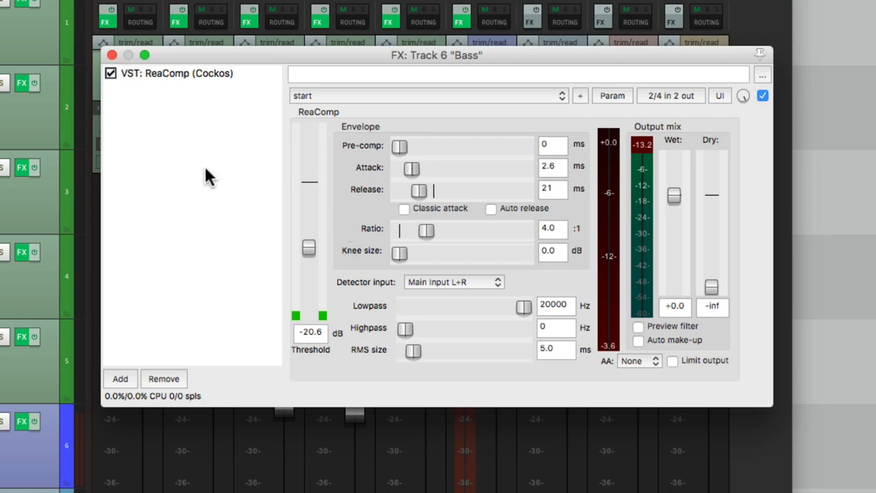
# Step: Insert ReaEQ after ReaComp and set its low-shelf band to about +2.3 dB near 210 Hz
pyautogui.click(121, 377)
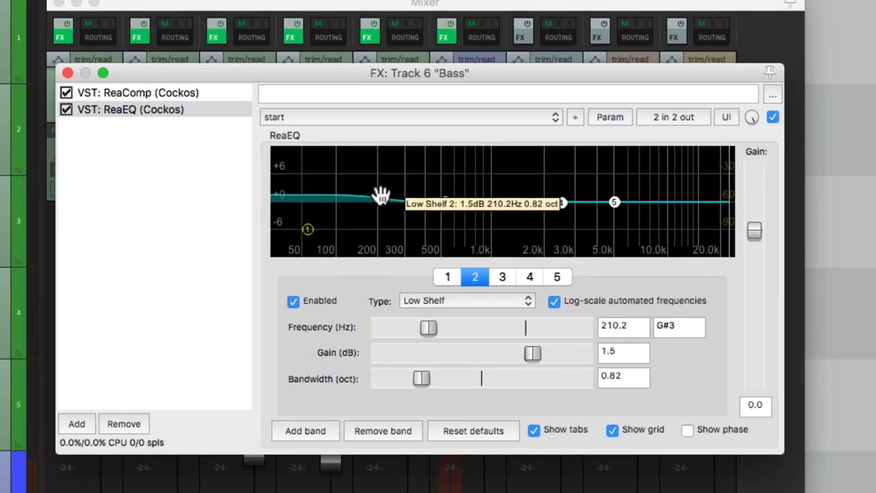
pyautogui.moveTo(382, 197); pyautogui.dragTo(382, 201)
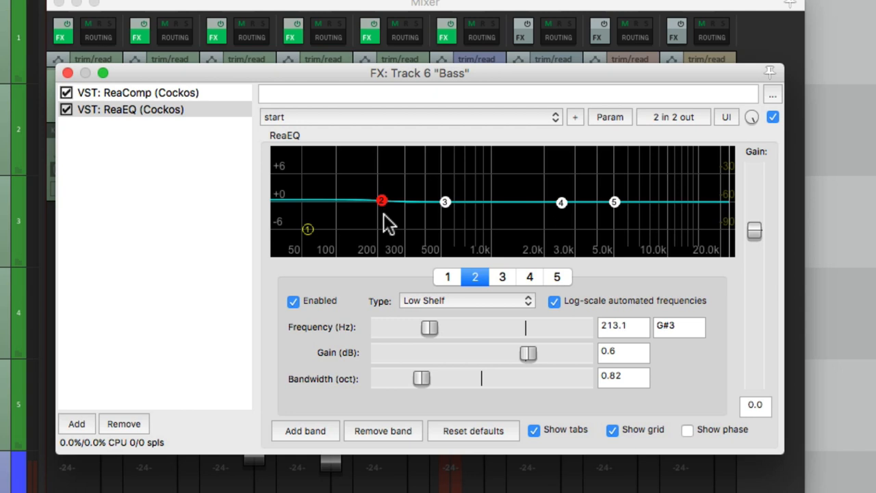
pyautogui.moveTo(382, 202)
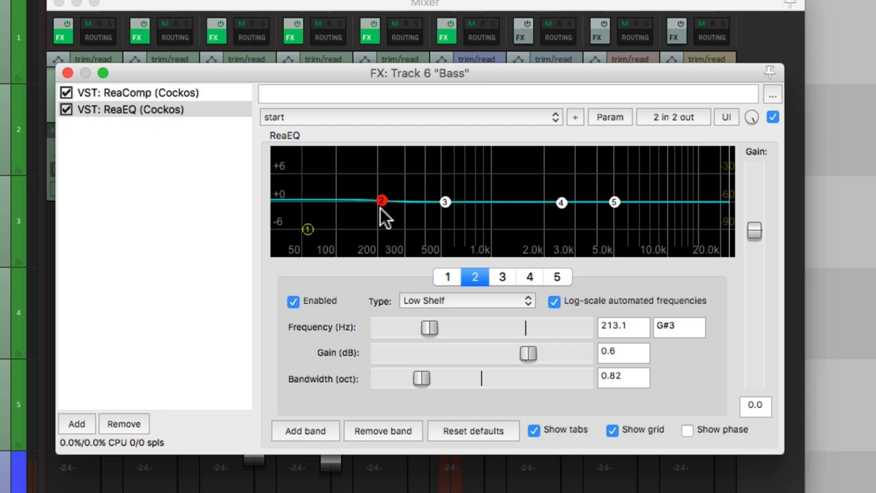
pyautogui.moveTo(382, 200); pyautogui.dragTo(382, 192)
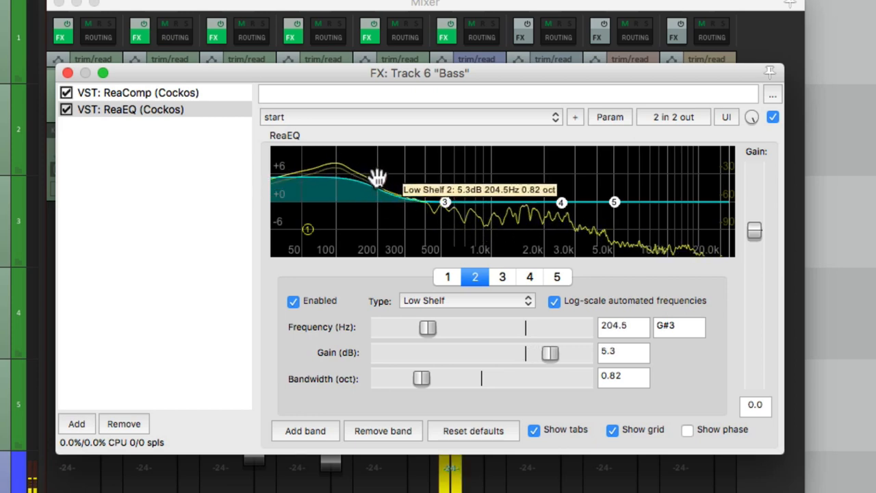
pyautogui.moveTo(376, 178); pyautogui.dragTo(383, 203)
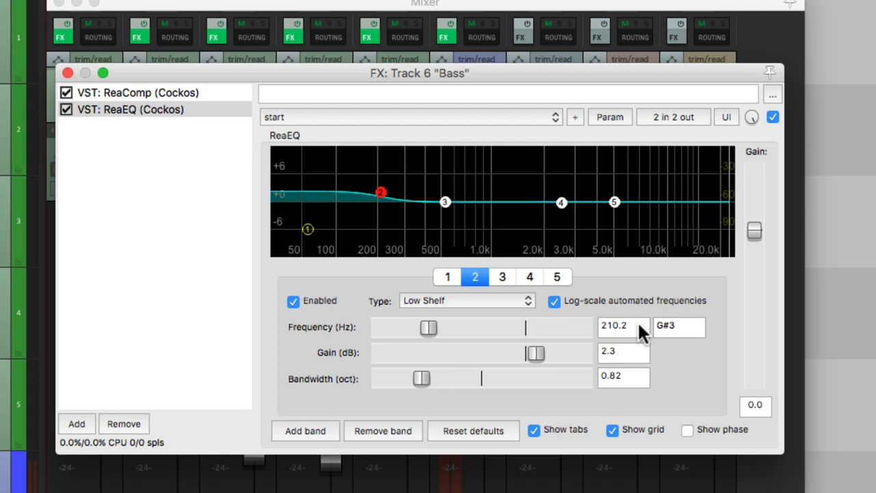
pyautogui.moveTo(564, 206)
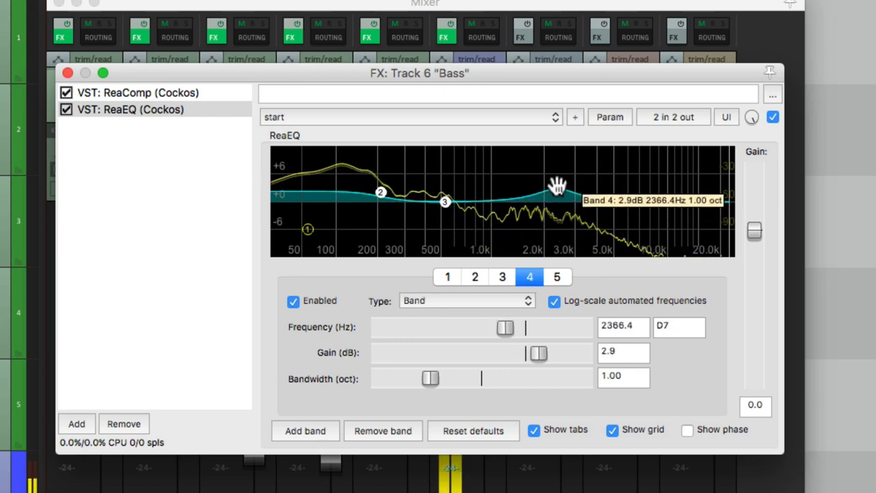
# Step: Audition ReaEQ band 4 boosts and cuts, settling on about +1.5 dB at 1632 Hz
pyautogui.moveTo(555, 185); pyautogui.dragTo(536, 167)
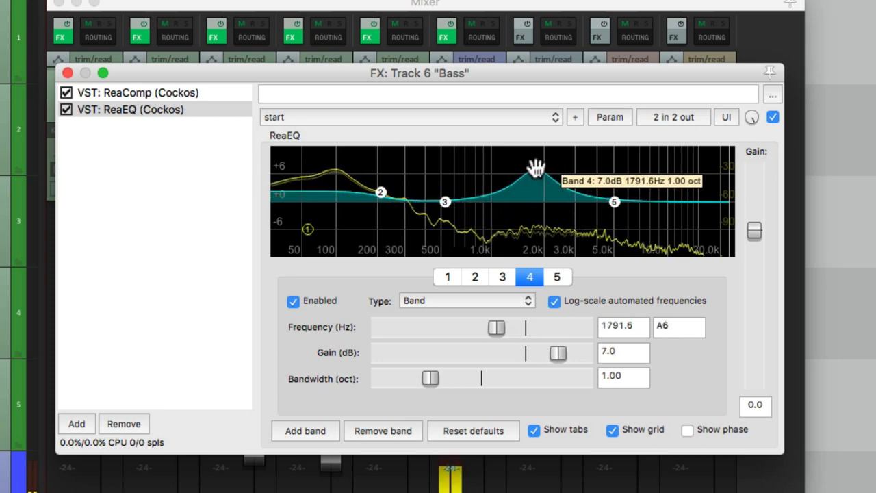
pyautogui.moveTo(537, 171); pyautogui.dragTo(523, 226)
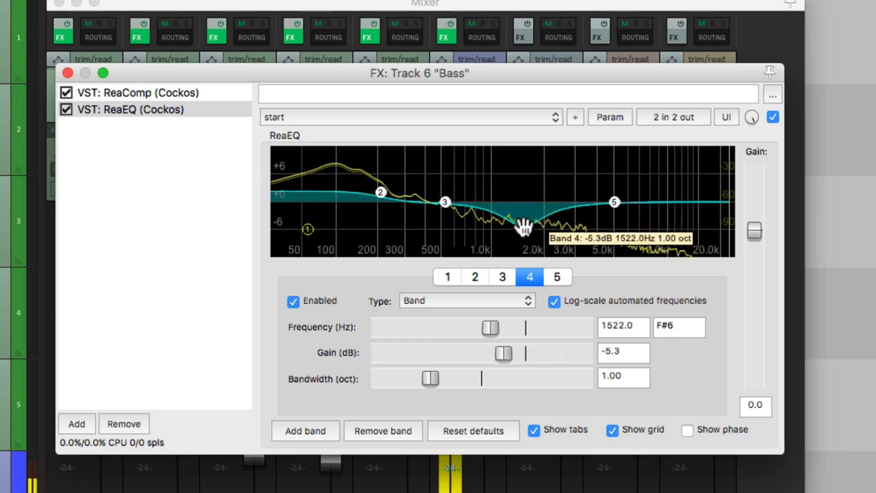
pyautogui.moveTo(523, 226); pyautogui.dragTo(528, 185)
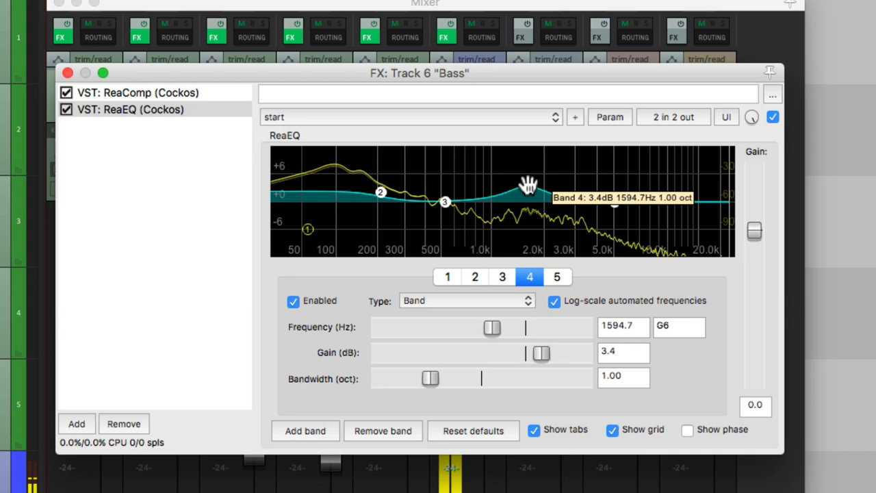
pyautogui.moveTo(531, 186); pyautogui.dragTo(531, 170)
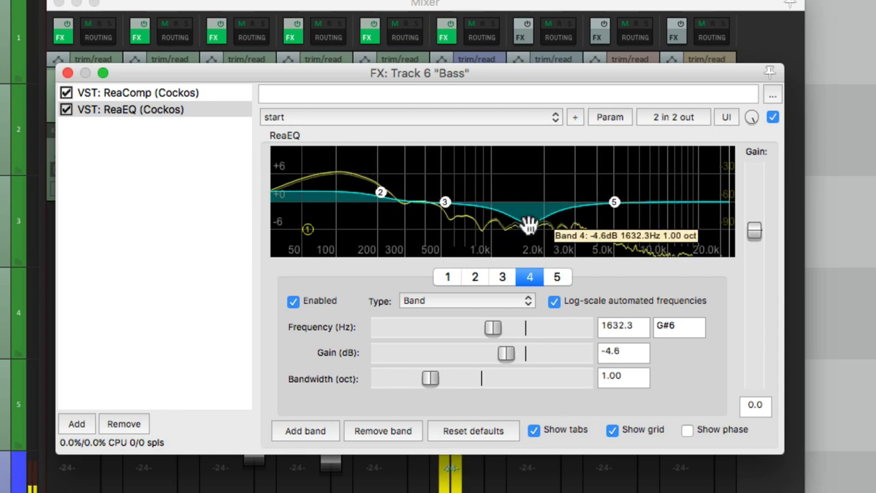
pyautogui.moveTo(532, 221); pyautogui.dragTo(527, 202)
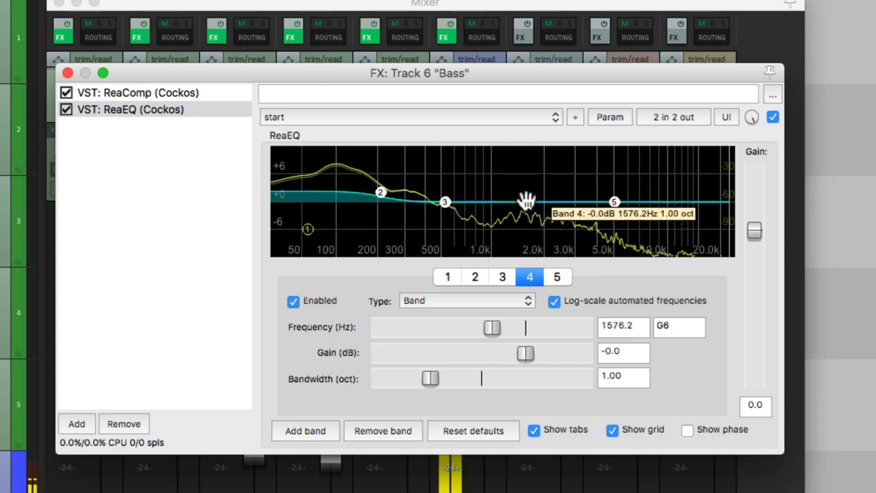
pyautogui.moveTo(527, 200); pyautogui.dragTo(529, 197)
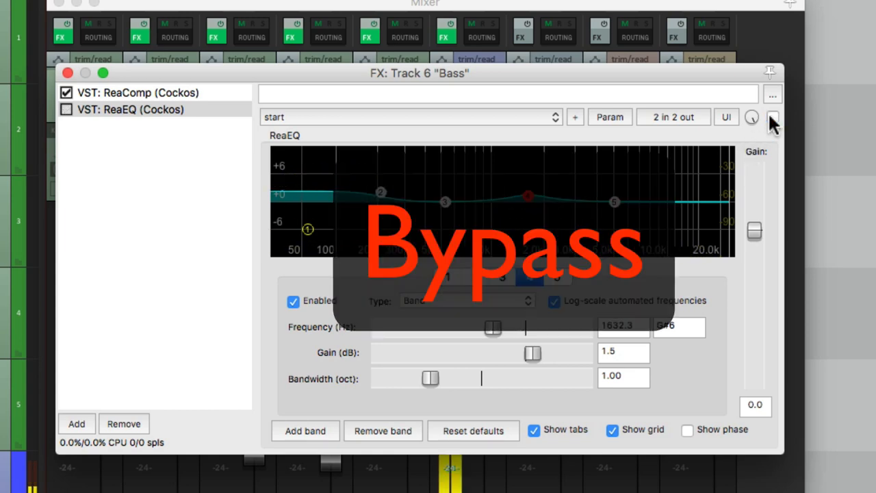
# Step: Un-bypass the Bass FX chain and close the FX window to return to the mixer
pyautogui.click(772, 118)
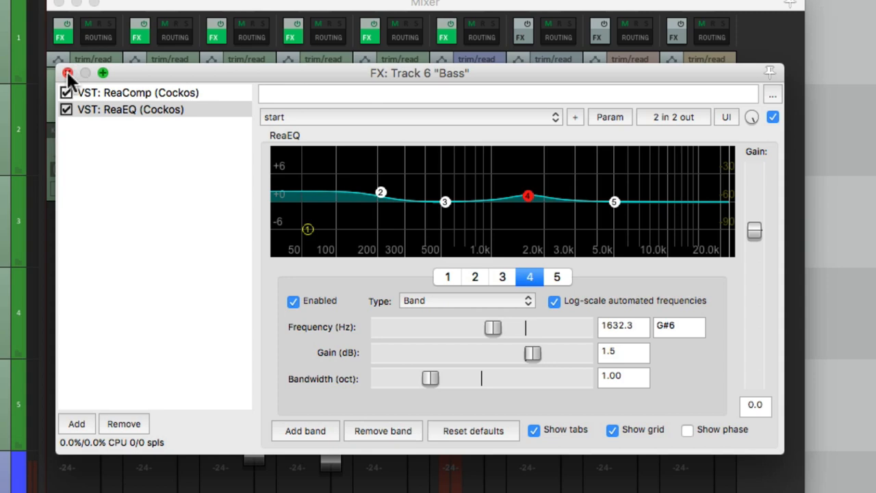
pyautogui.click(65, 74)
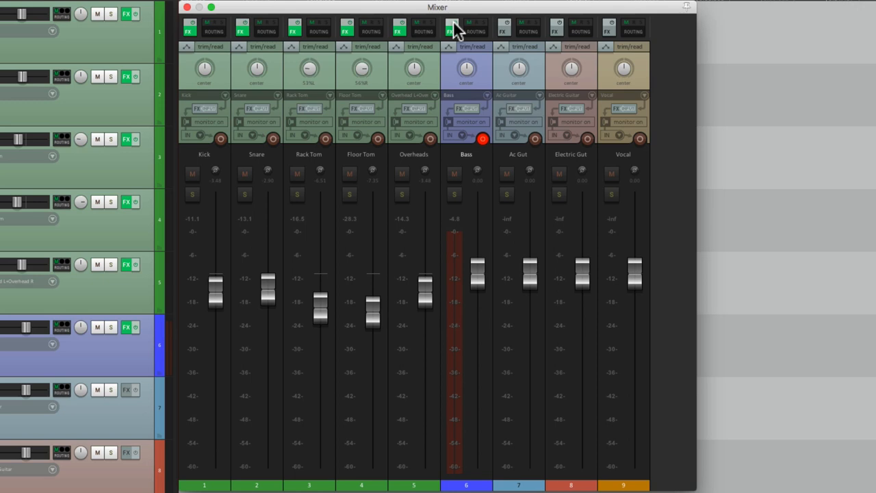
pyautogui.moveTo(470, 56)
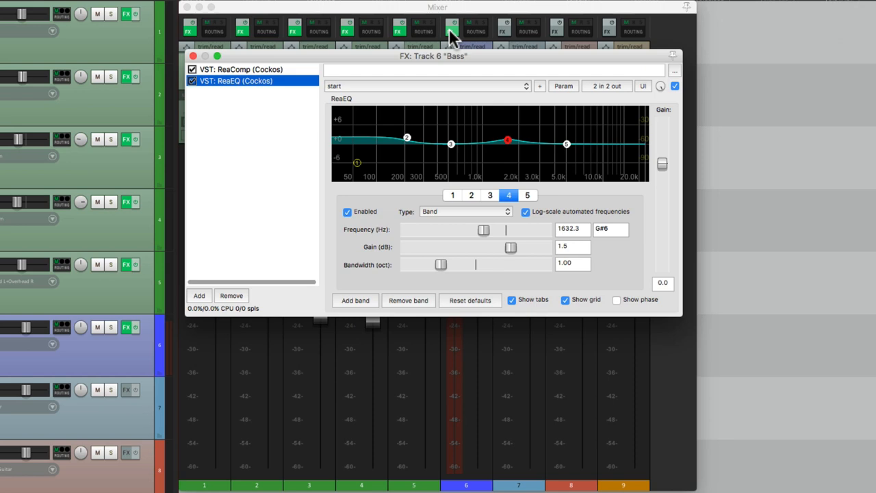
pyautogui.click(241, 68)
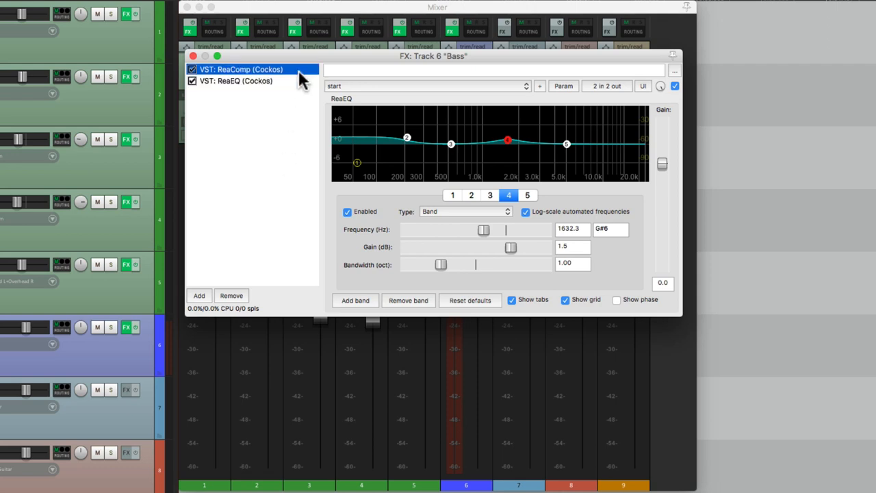
pyautogui.click(193, 55)
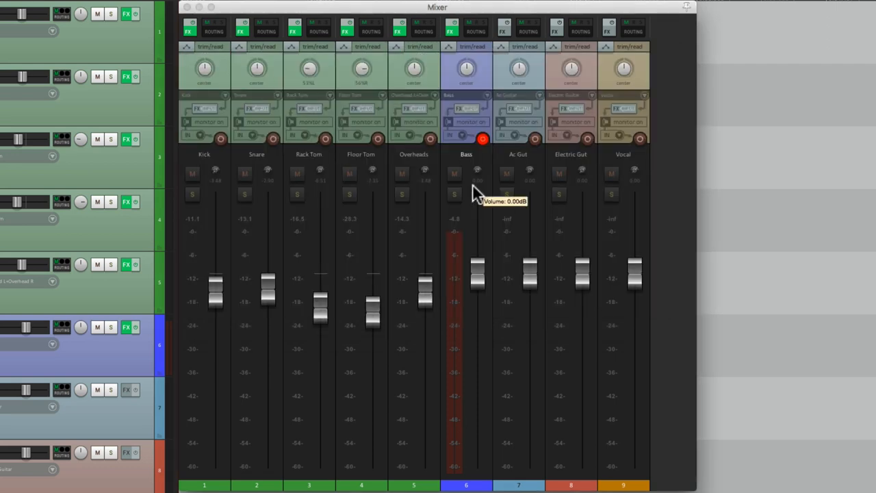